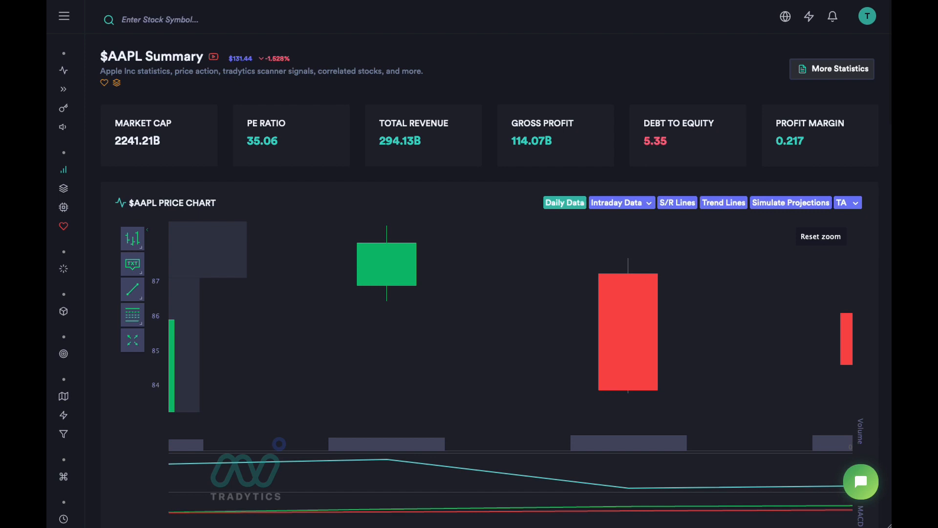
mouse_move(395, 267)
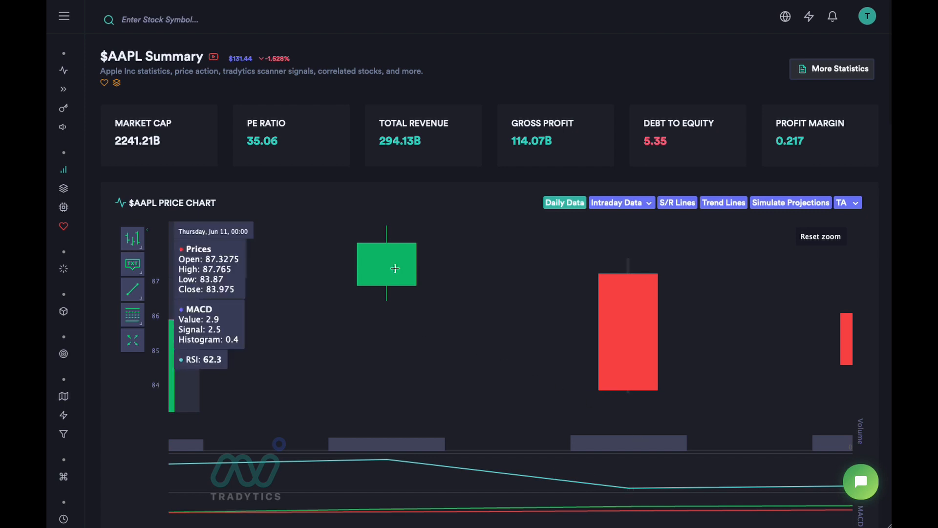
mouse_move(218, 254)
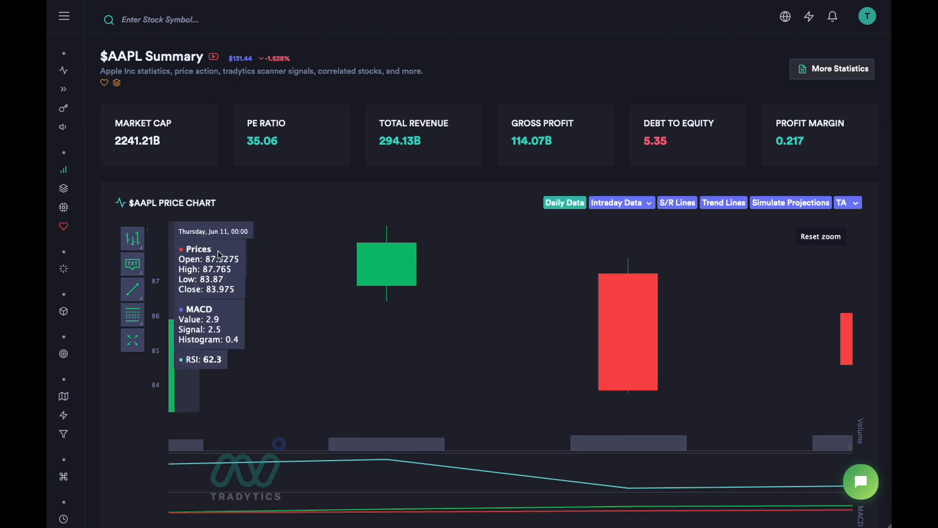
mouse_move(430, 300)
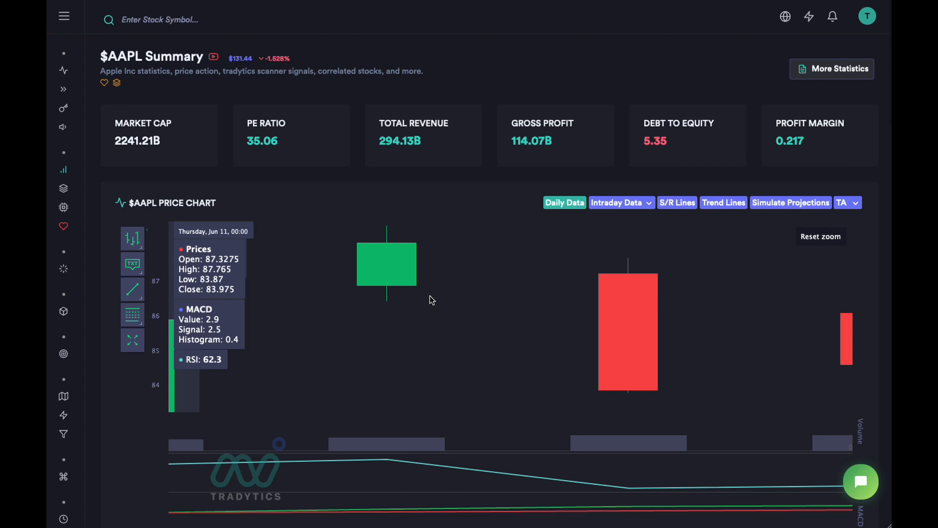
mouse_move(412, 312)
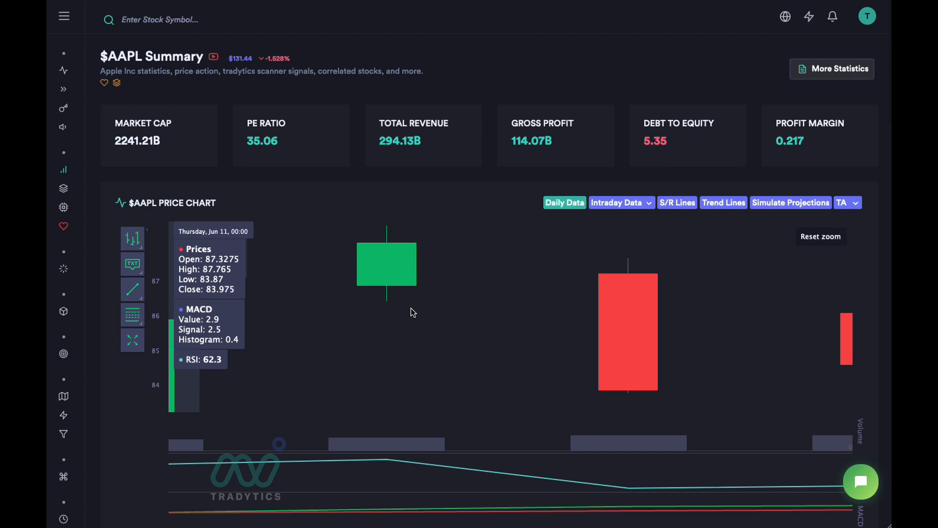
mouse_move(388, 230)
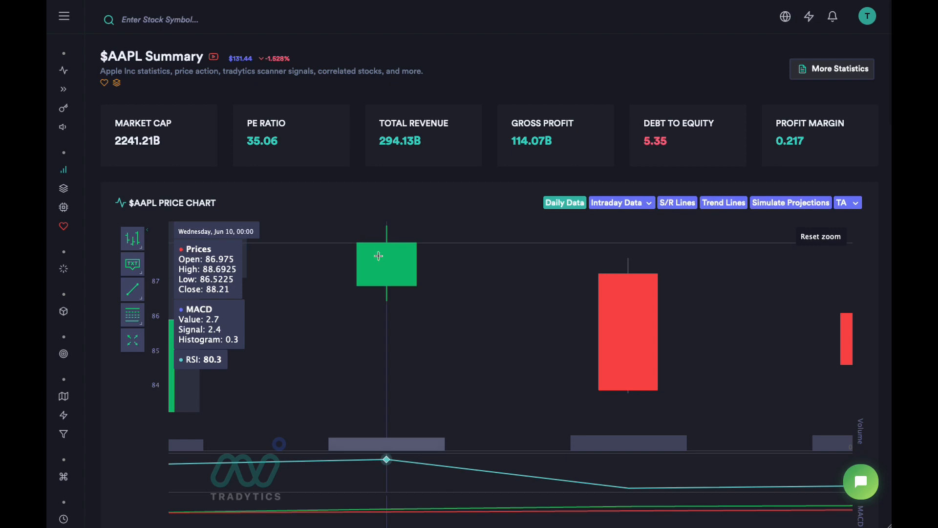
mouse_move(387, 244)
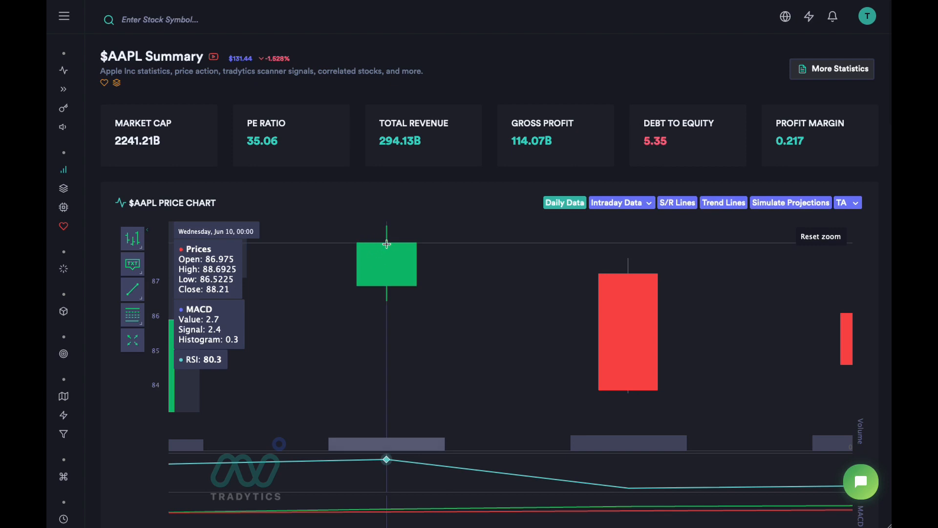
mouse_move(369, 252)
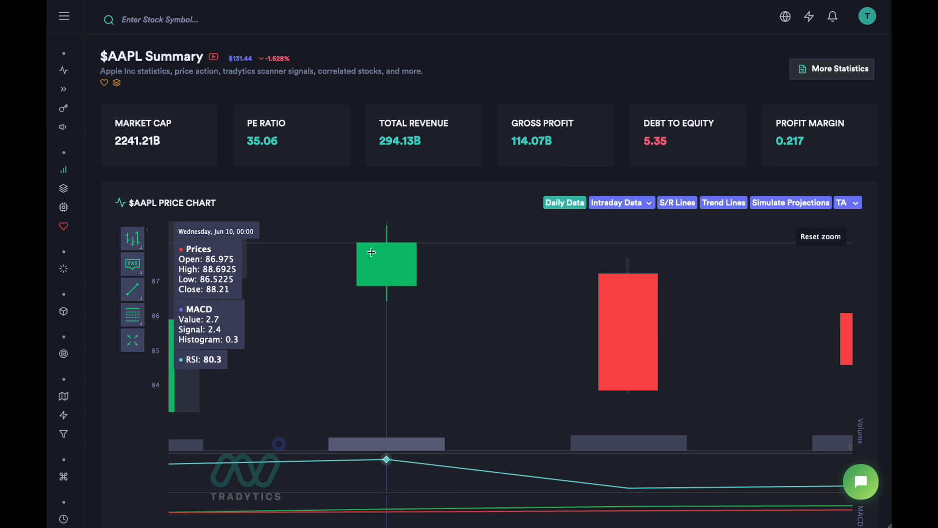
mouse_move(371, 276)
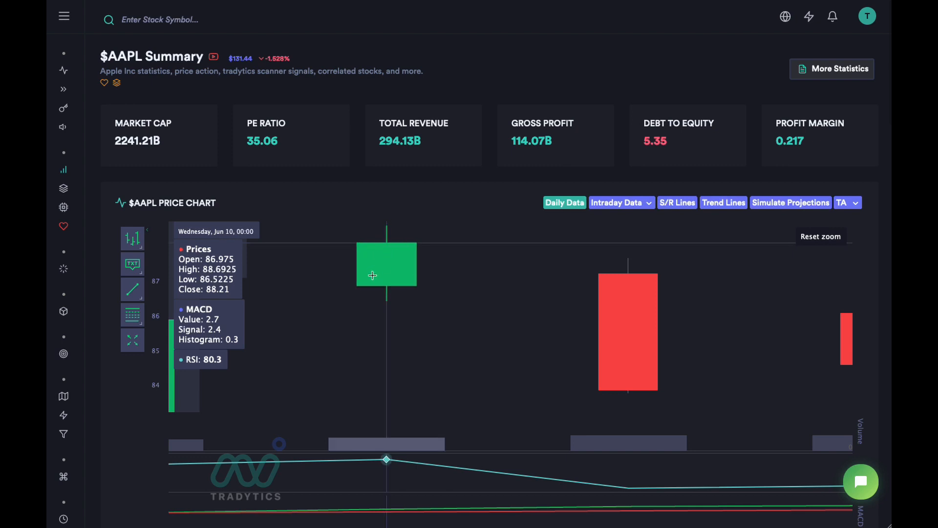
mouse_move(649, 306)
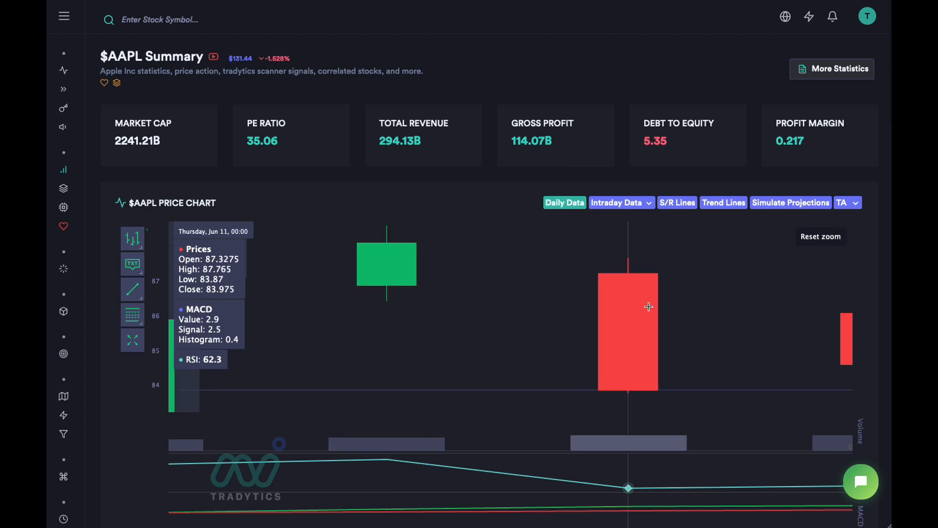
mouse_move(628, 266)
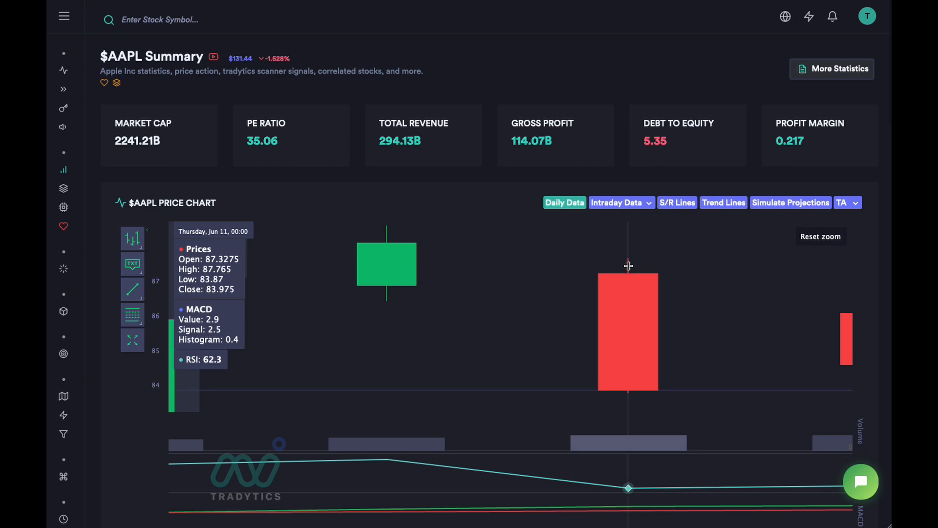
mouse_move(645, 274)
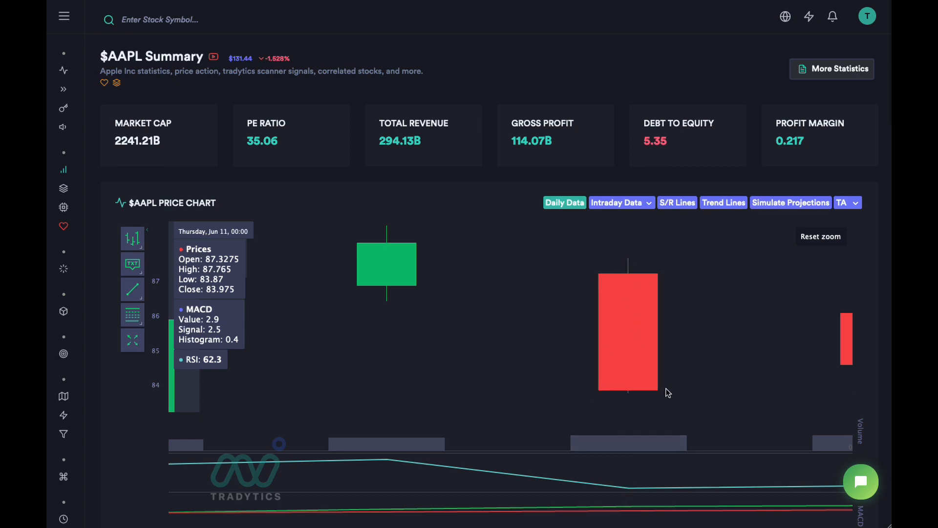
mouse_move(499, 380)
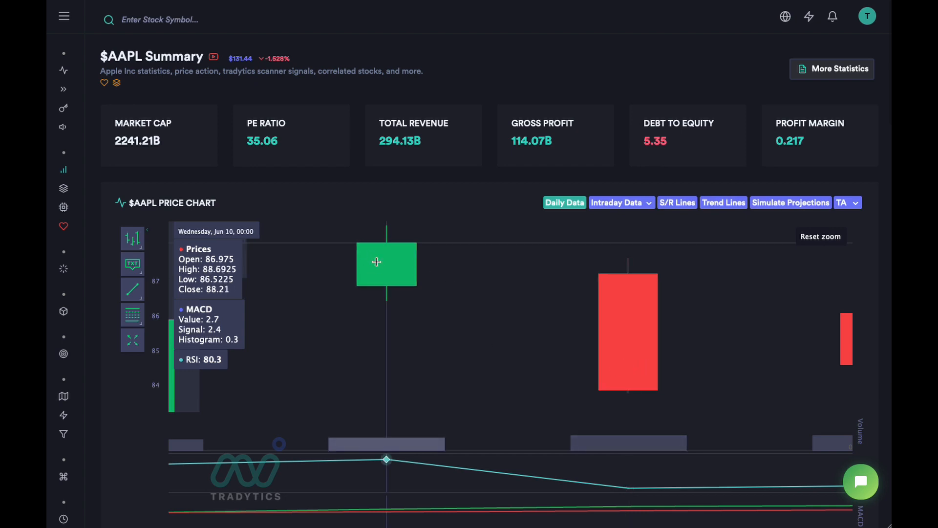
mouse_move(192, 266)
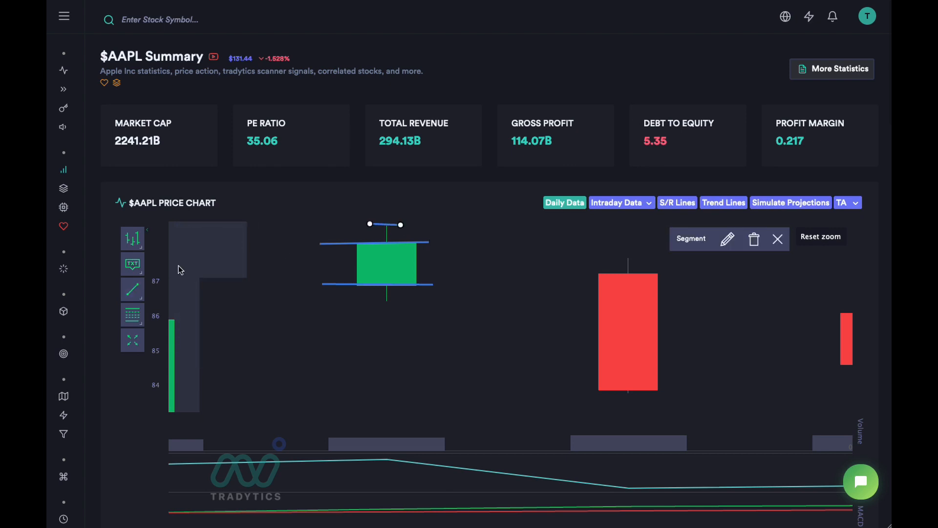
- Draw the blue segment line marking the green Jun 10 candle's low
left_click(133, 289)
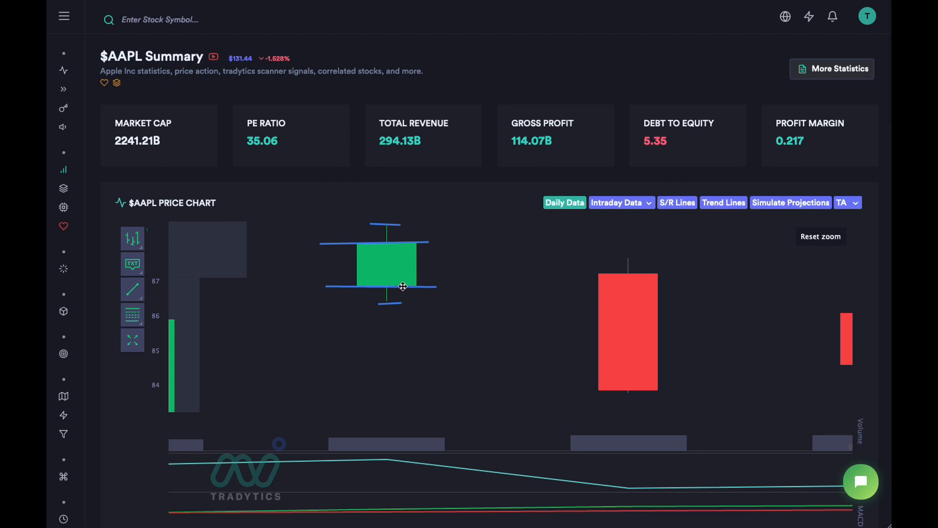
mouse_move(403, 286)
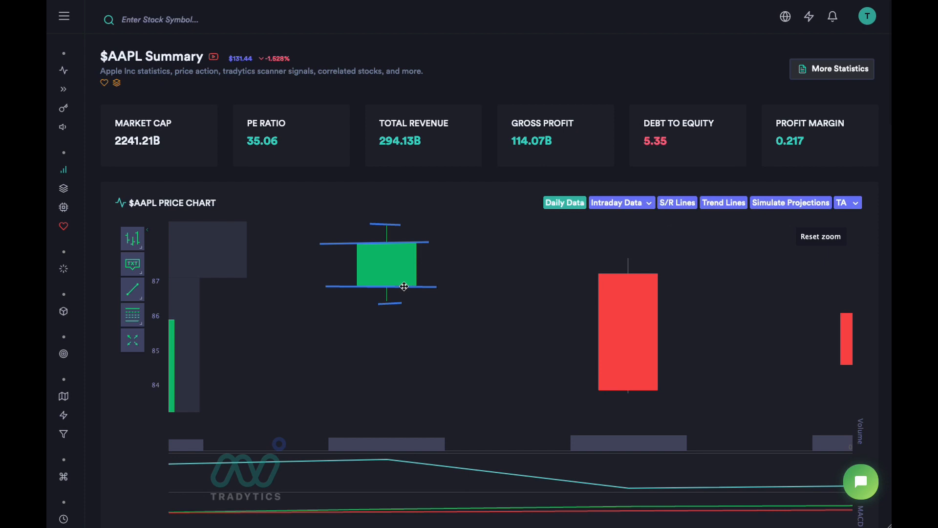
mouse_move(421, 240)
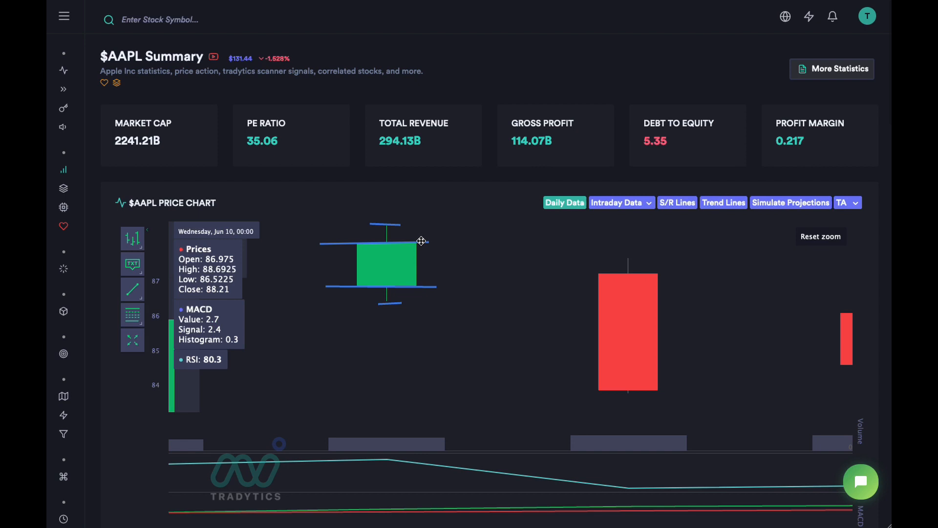
mouse_move(433, 243)
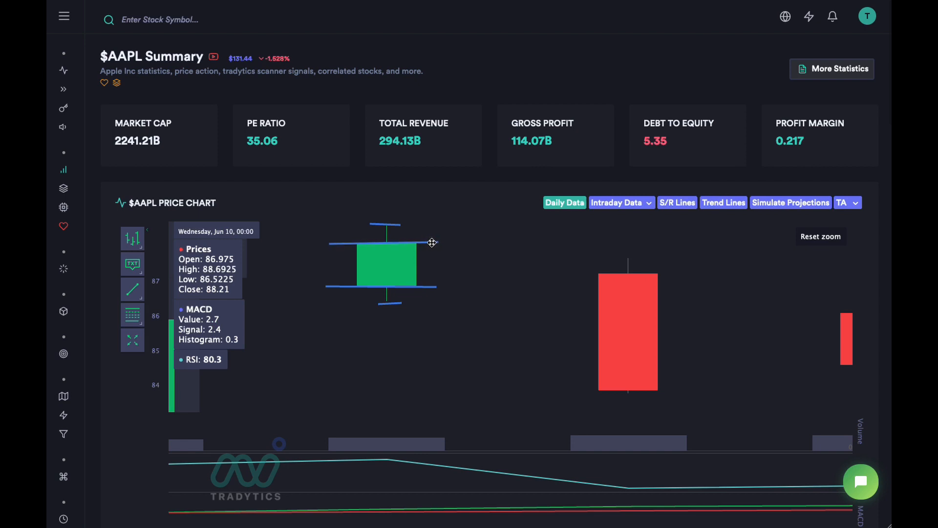
mouse_move(398, 222)
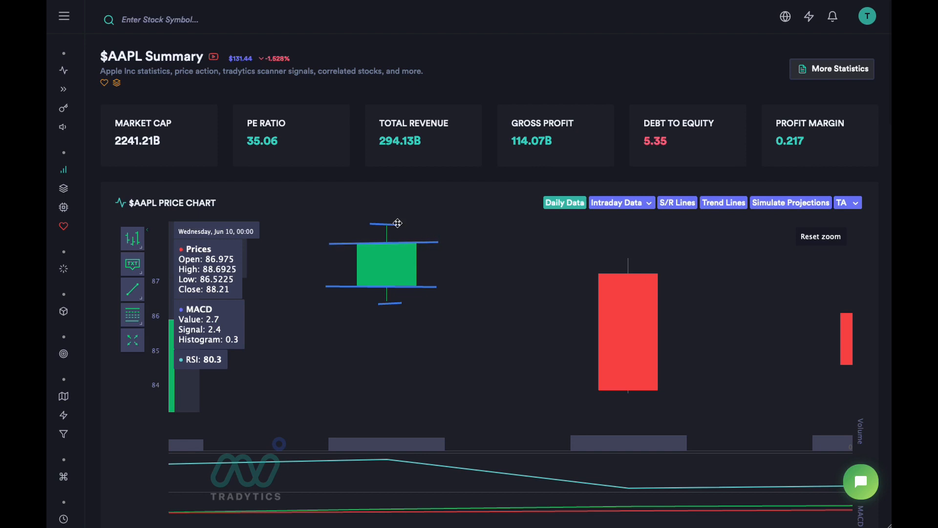
mouse_move(391, 225)
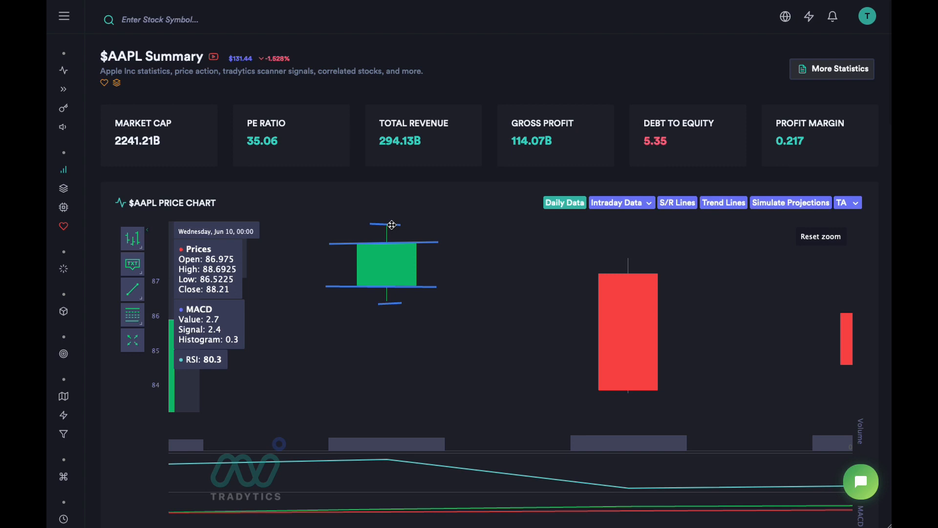
mouse_move(316, 211)
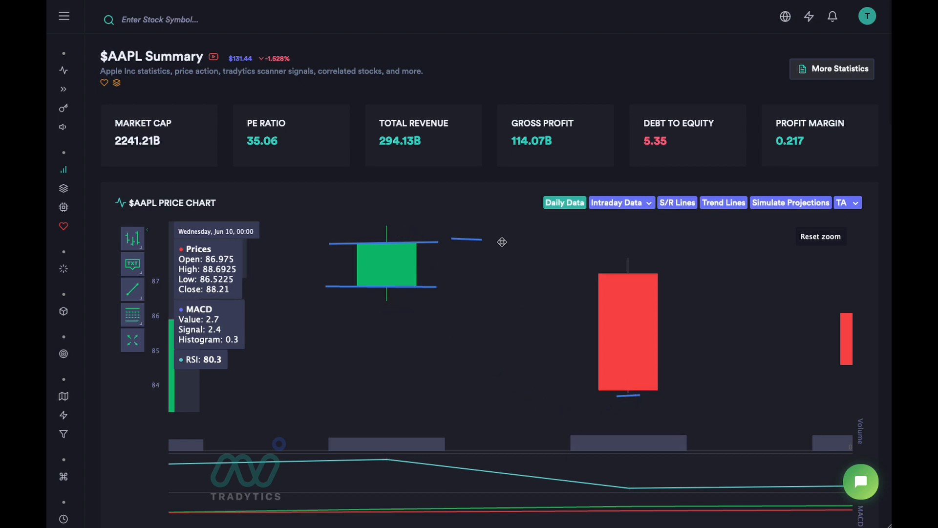
mouse_move(629, 256)
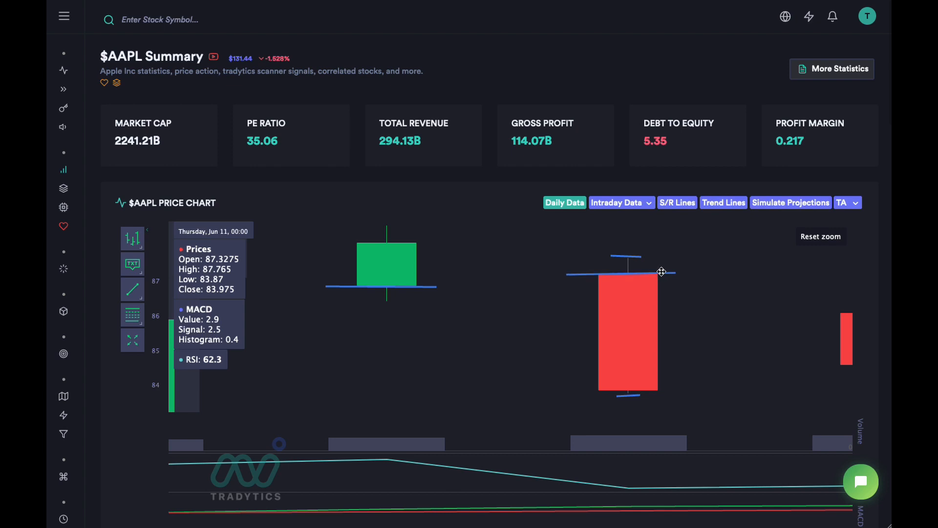
mouse_move(659, 269)
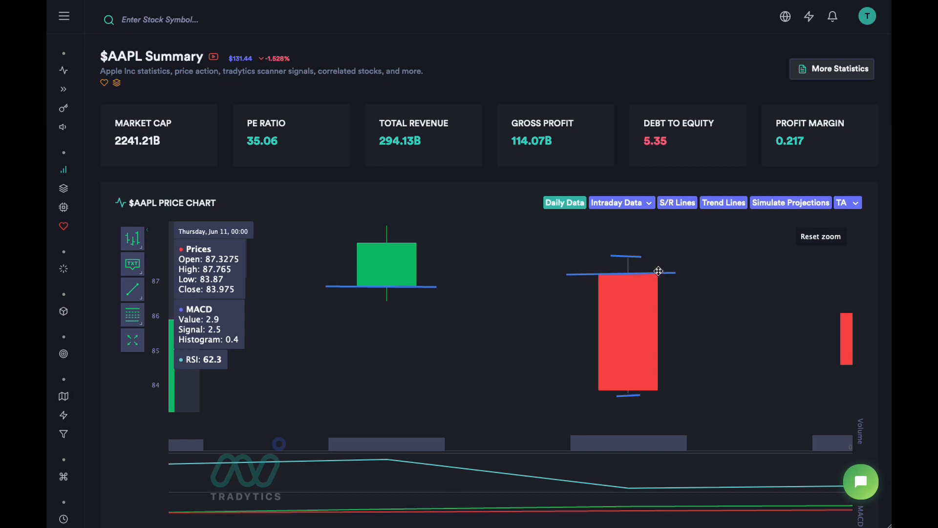
mouse_move(430, 287)
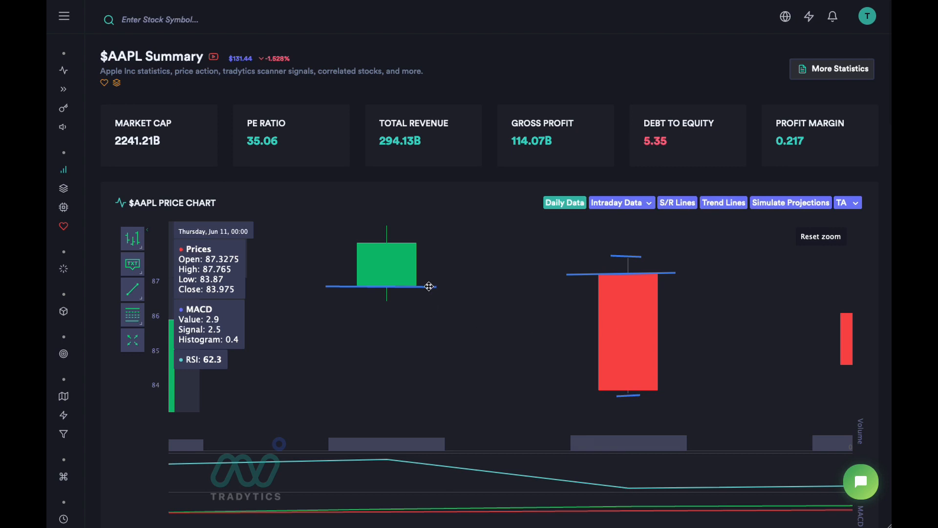
mouse_move(677, 391)
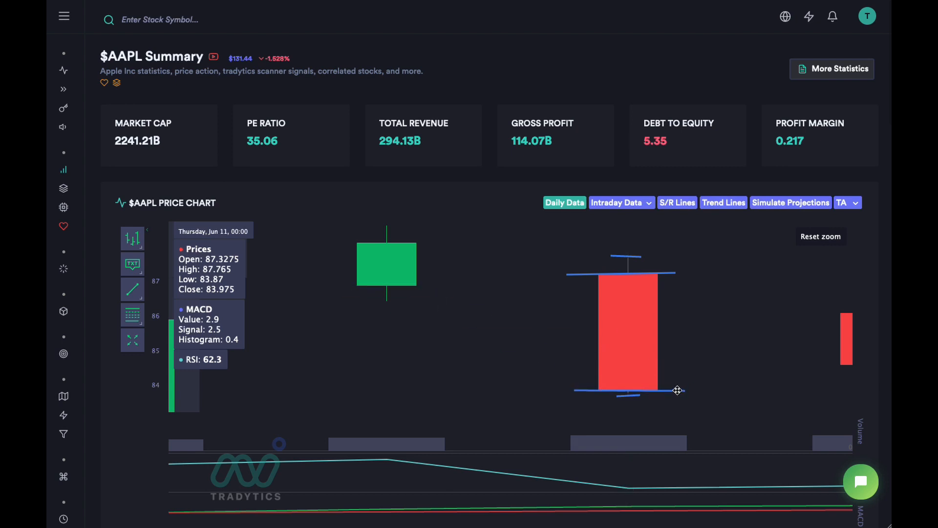
mouse_move(670, 369)
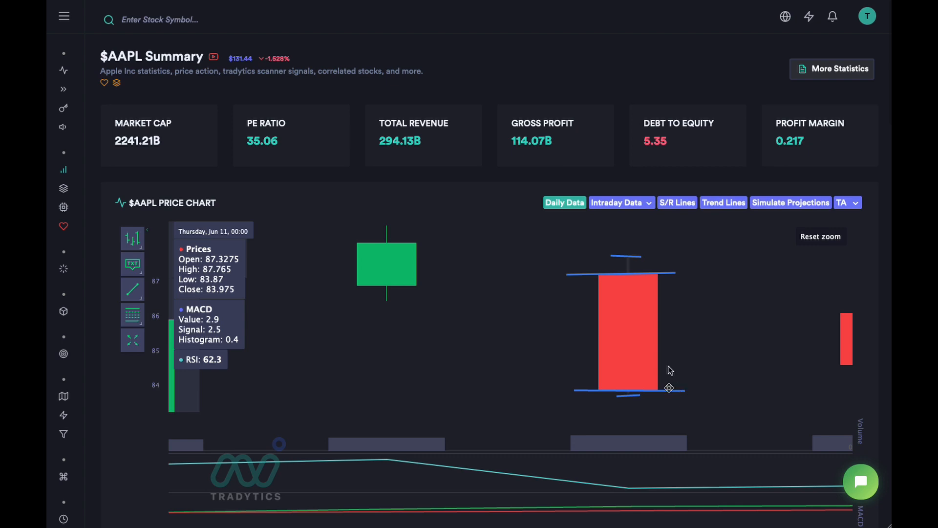
mouse_move(425, 307)
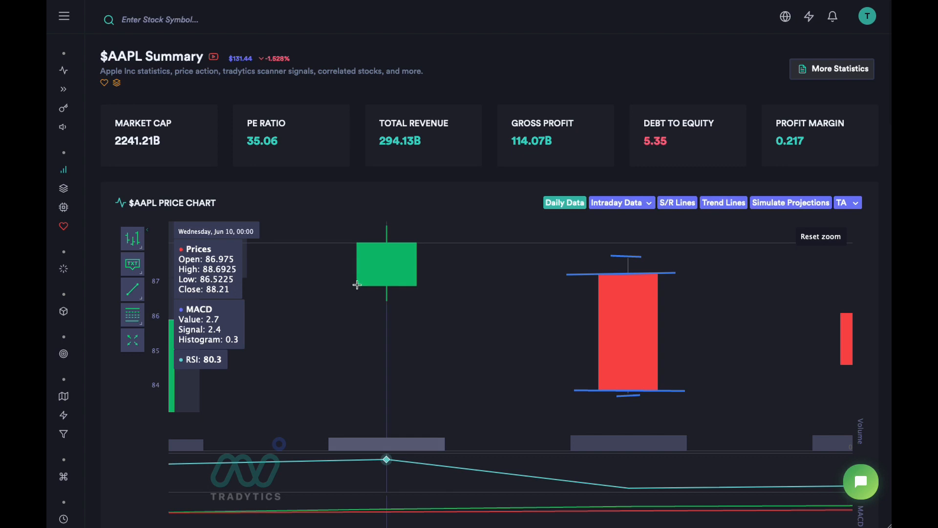
mouse_move(372, 285)
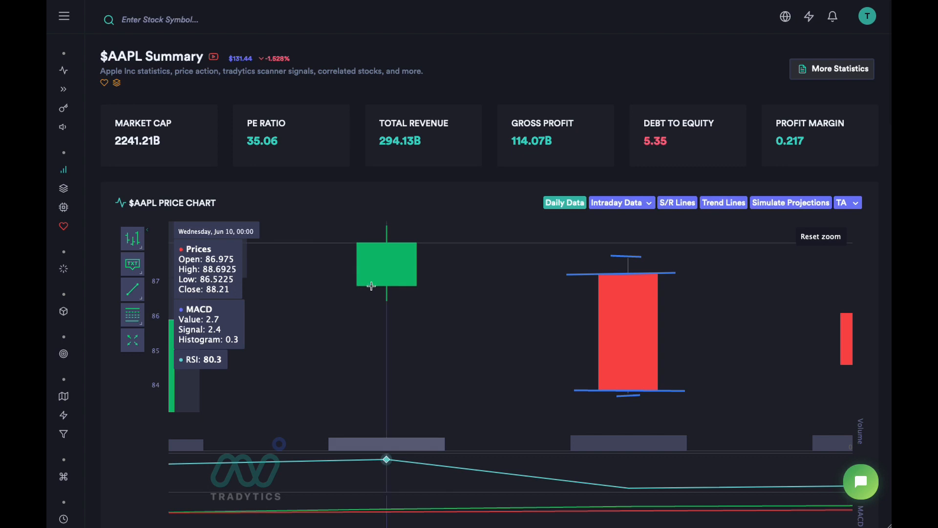
mouse_move(383, 291)
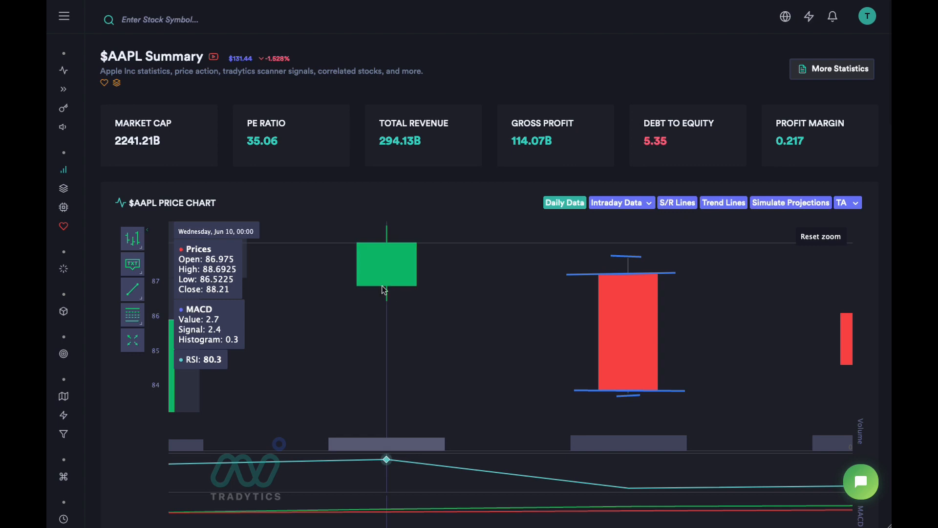
mouse_move(357, 284)
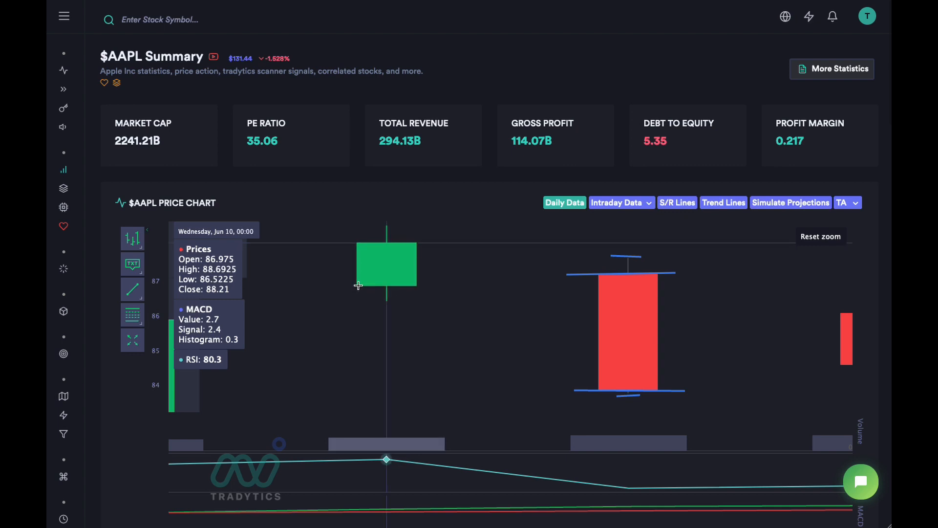
mouse_move(388, 301)
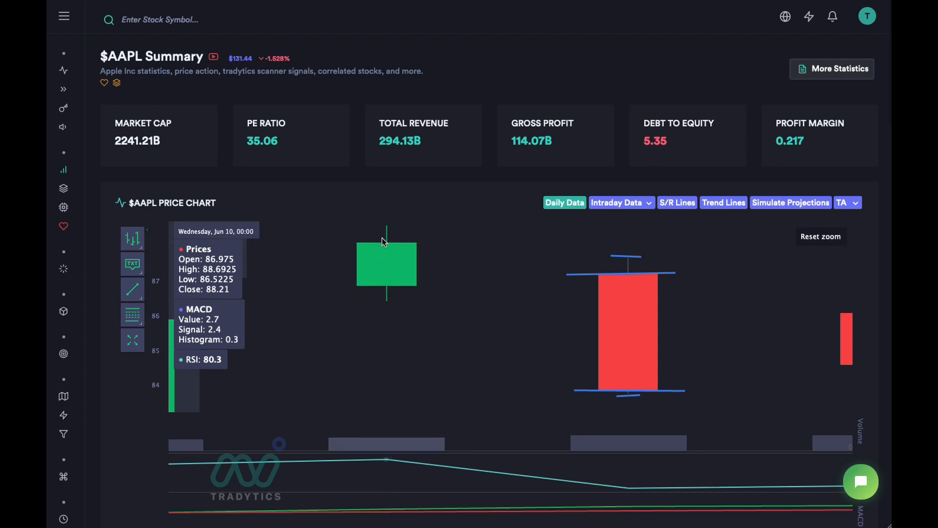
mouse_move(362, 299)
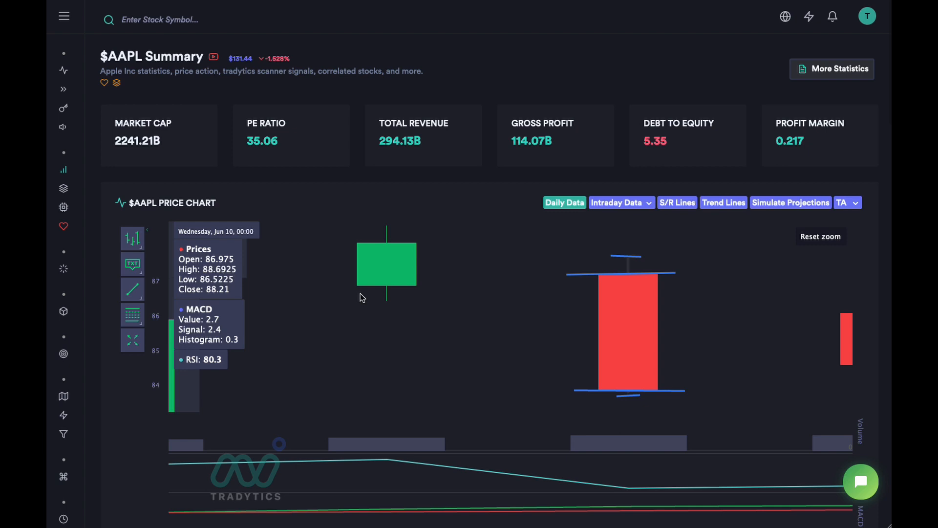
mouse_move(617, 276)
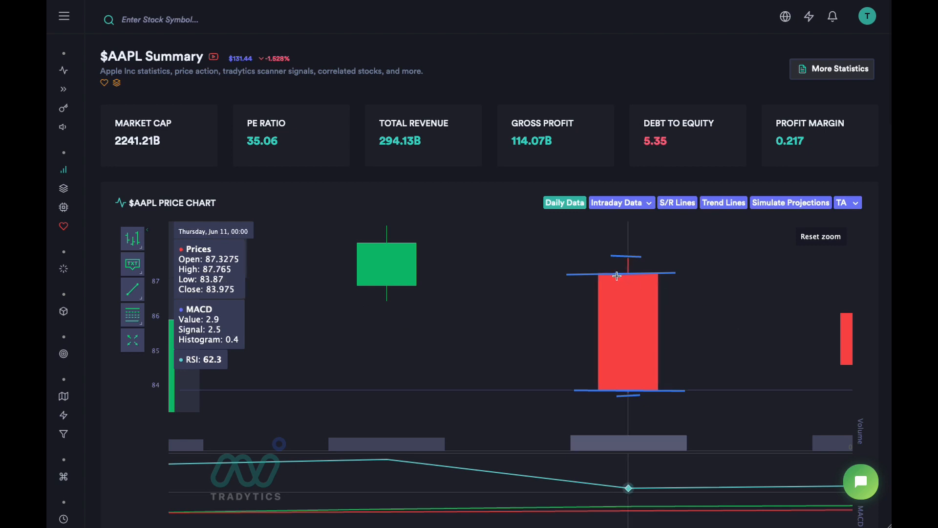
mouse_move(628, 263)
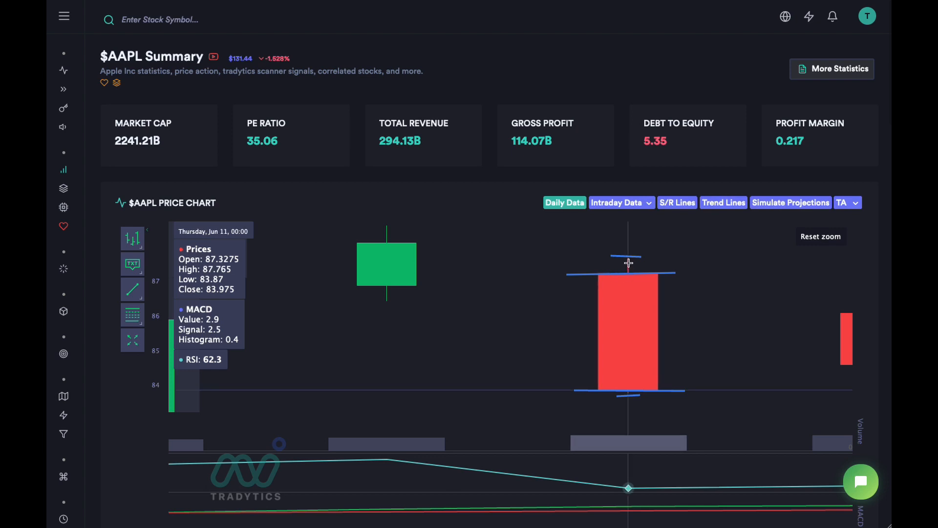